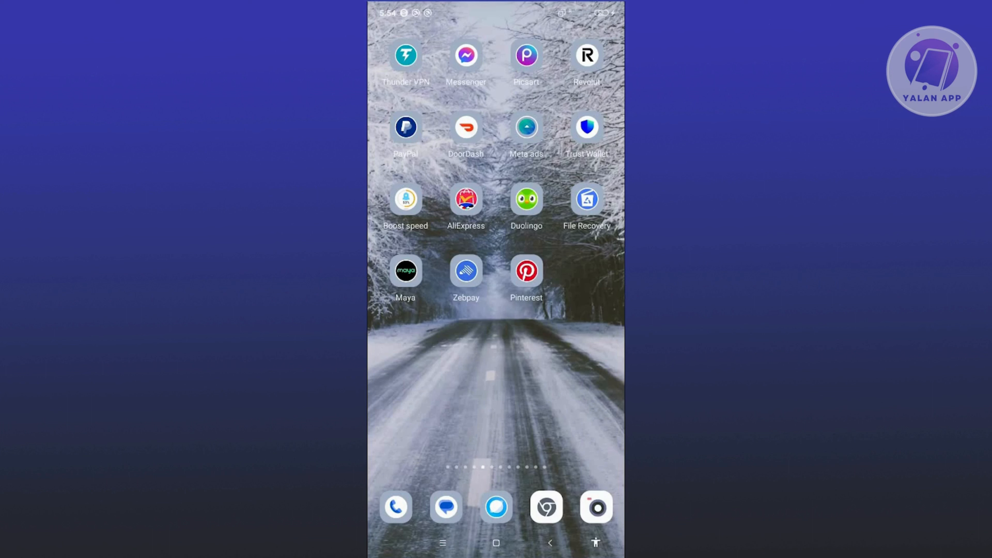
# - Launch Chrome from the dock onto Meta's Facebook Community Standards page
pyautogui.click(545, 507)
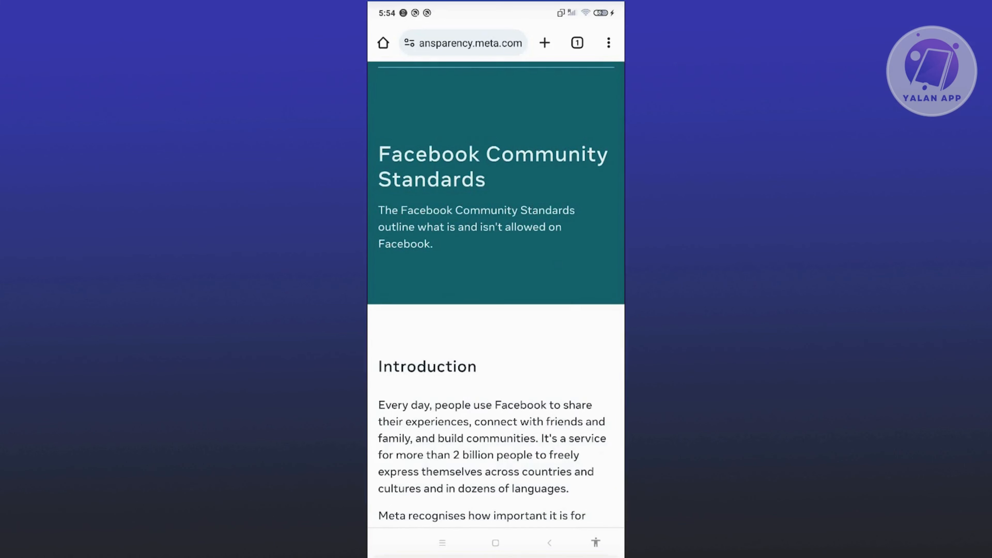
pyautogui.scroll(-3)
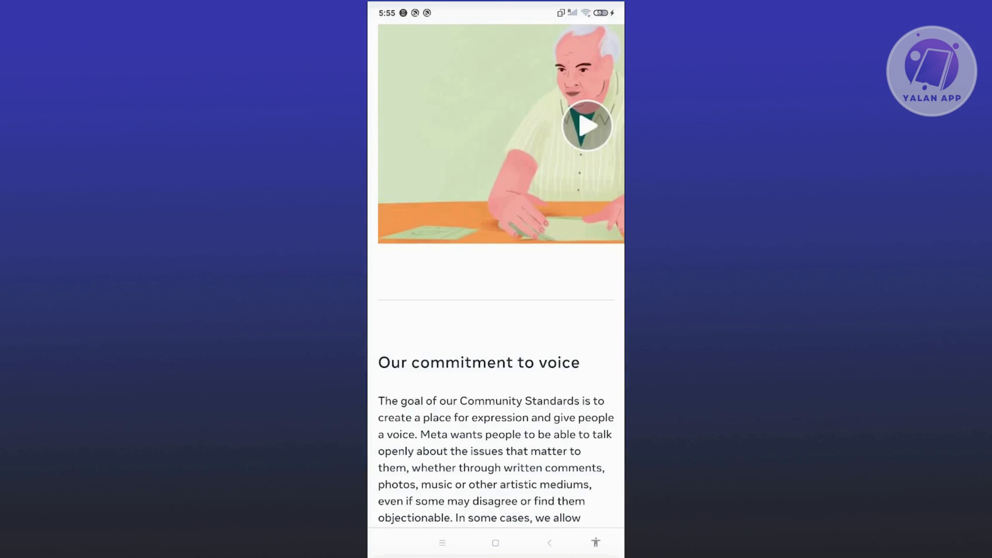
# - Switch to Messenger, where the Report technical problem sheet appears over Chats
pyautogui.click(496, 543)
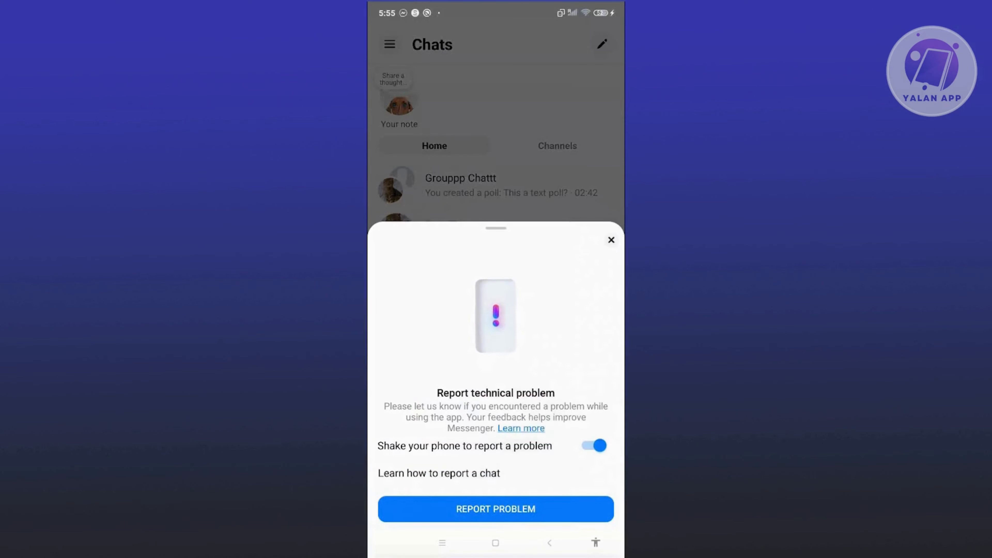
# - Start a technical problem report, then dismiss the form back to the Chats list
pyautogui.click(495, 508)
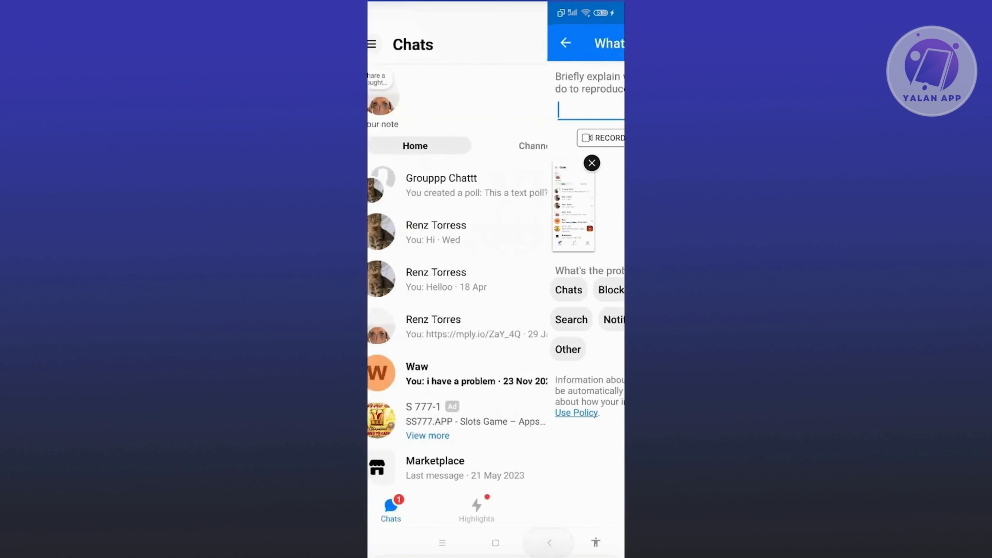
pyautogui.click(592, 163)
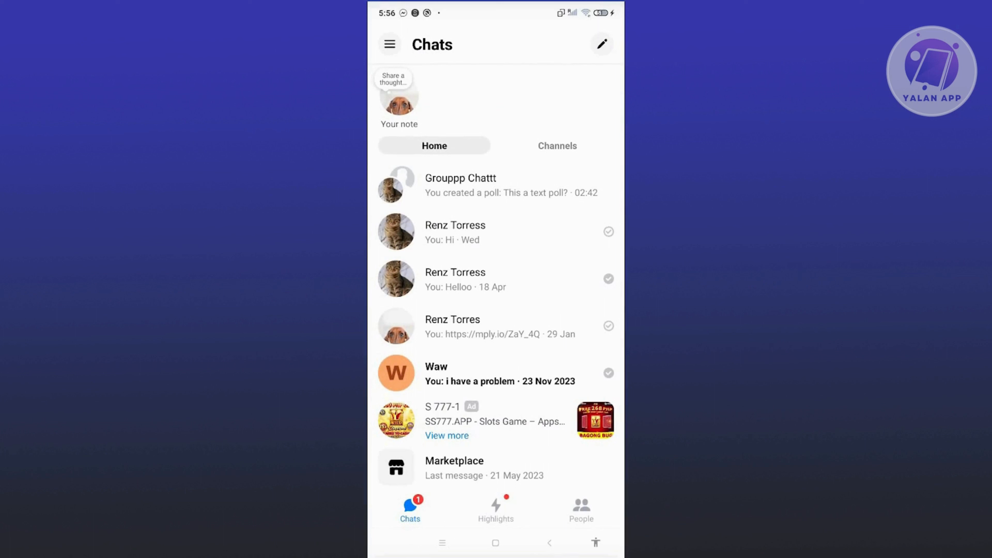